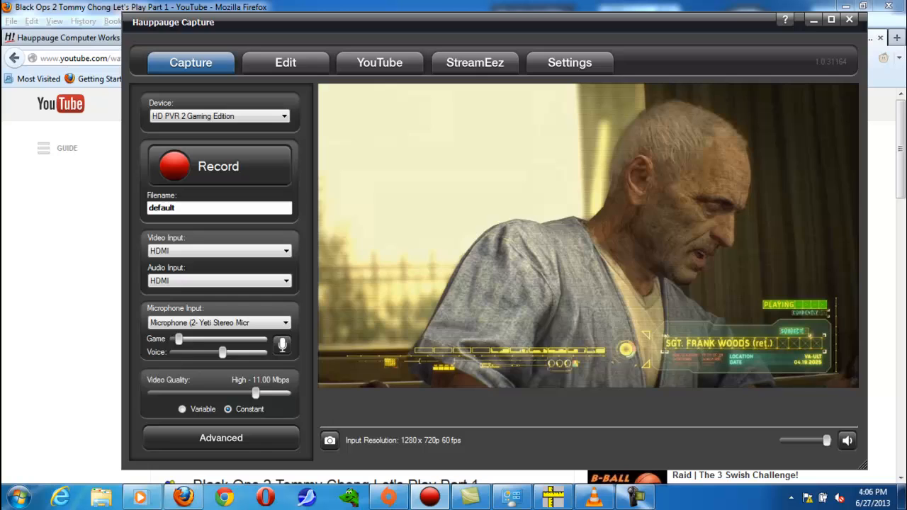
Adjust the Game audio slider level for the HDMI capture mix.
{"action": "left_click_drag", "start_coordinate": [178, 340], "coordinate": [196, 340]}
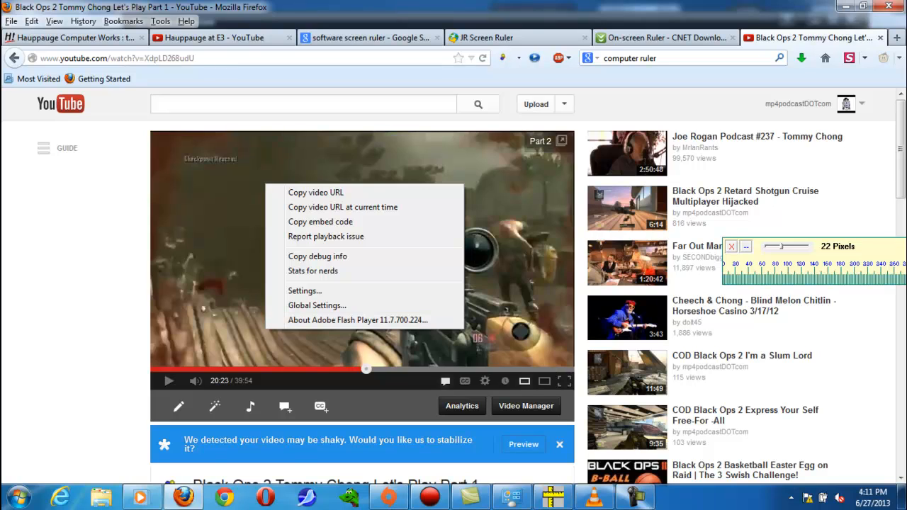
Dismiss the Flash options menu over the YouTube player.
{"action": "left_click", "coordinate": [196, 380]}
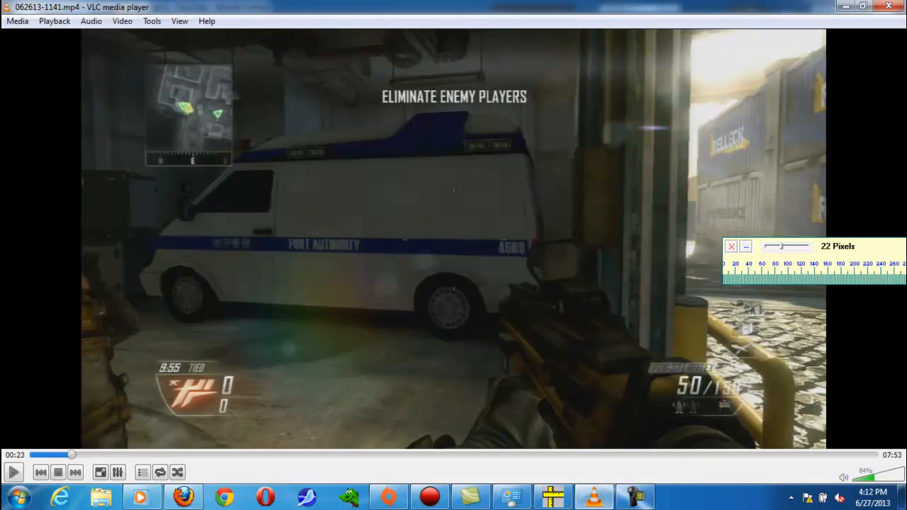
{"action": "right_click", "coordinate": [550, 493]}
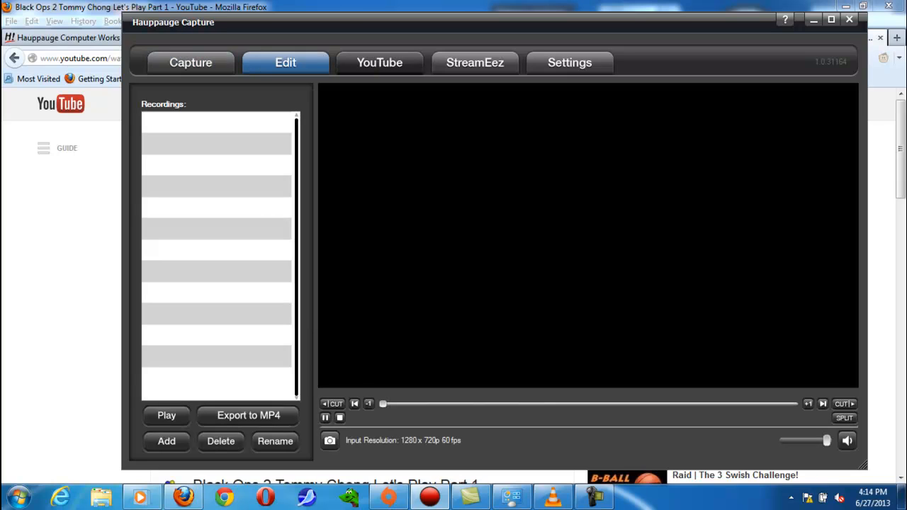
Choose Twitch as the StreamEez streaming service, then move on to Settings.
{"action": "left_click", "coordinate": [473, 63]}
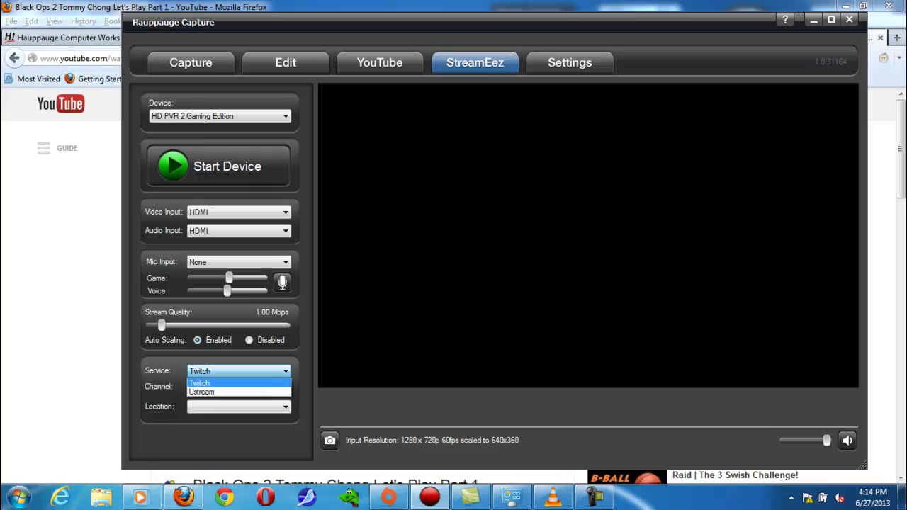
{"action": "mouse_move", "coordinate": [238, 391]}
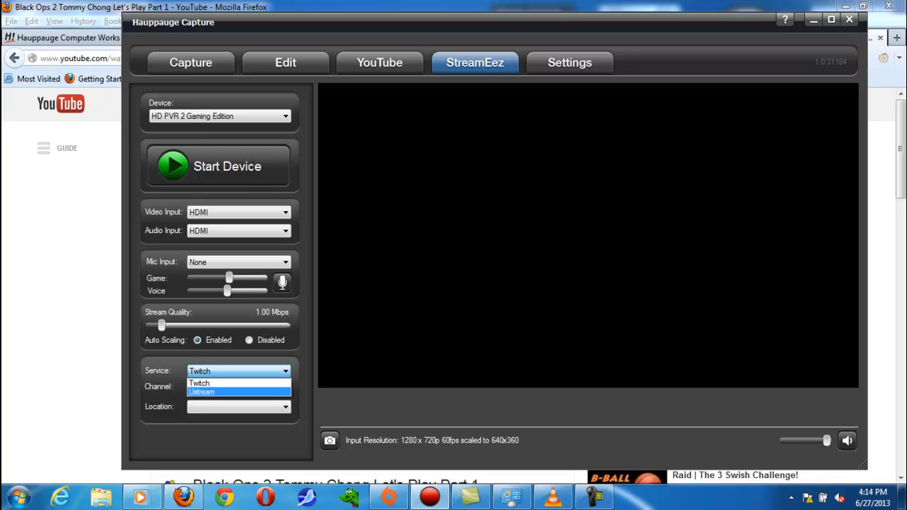
{"action": "left_click", "coordinate": [200, 383]}
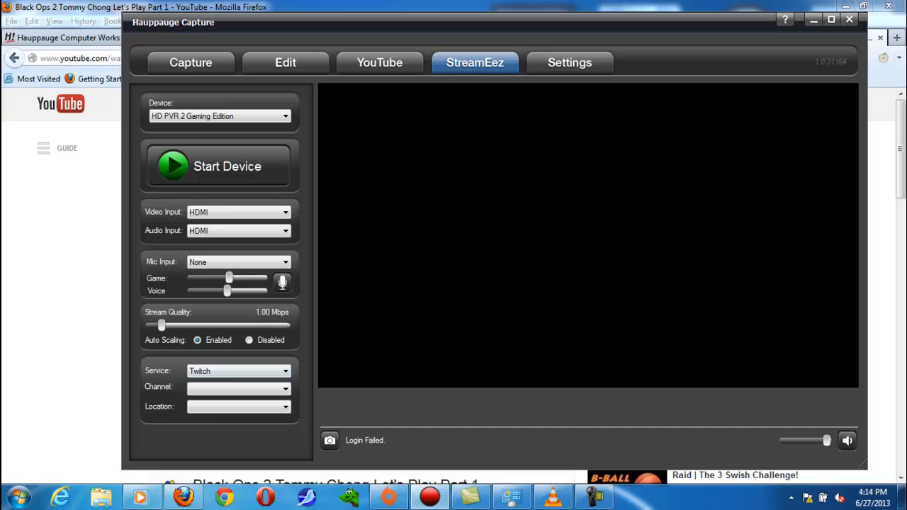
{"action": "left_click", "coordinate": [569, 63]}
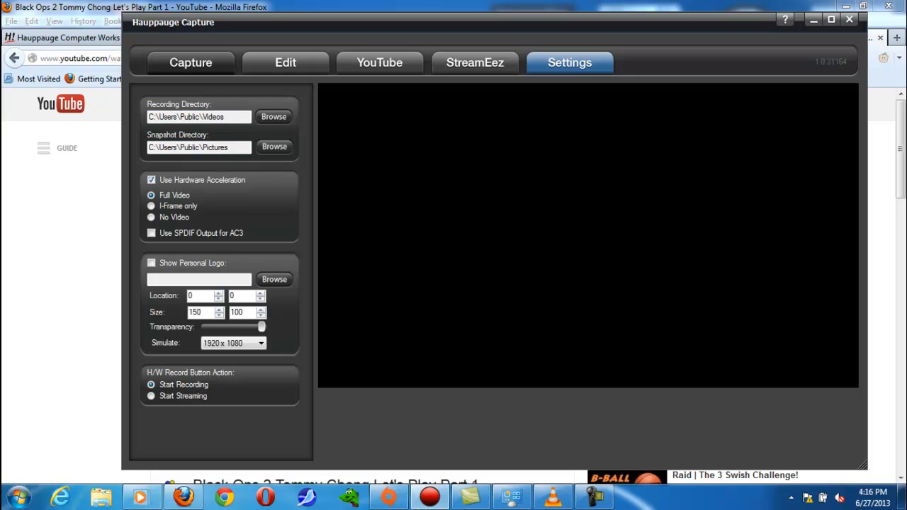
Return to the Capture page with the live HDMI preview.
{"action": "left_click", "coordinate": [189, 63]}
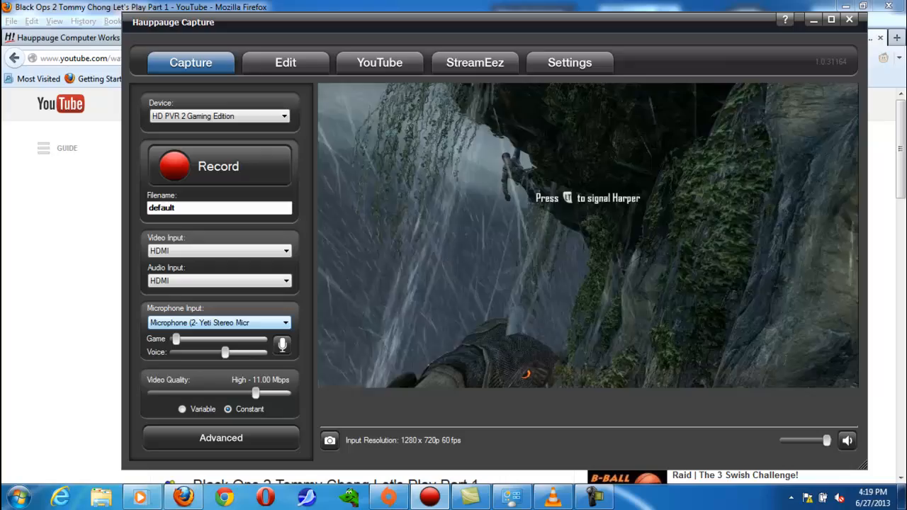
{"action": "left_click_drag", "start_coordinate": [175, 339], "coordinate": [198, 339]}
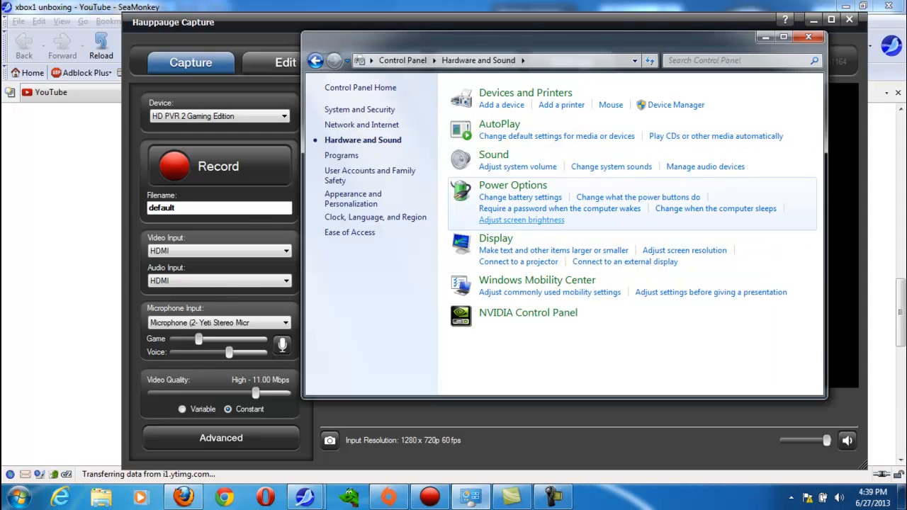
{"action": "mouse_move", "coordinate": [493, 154]}
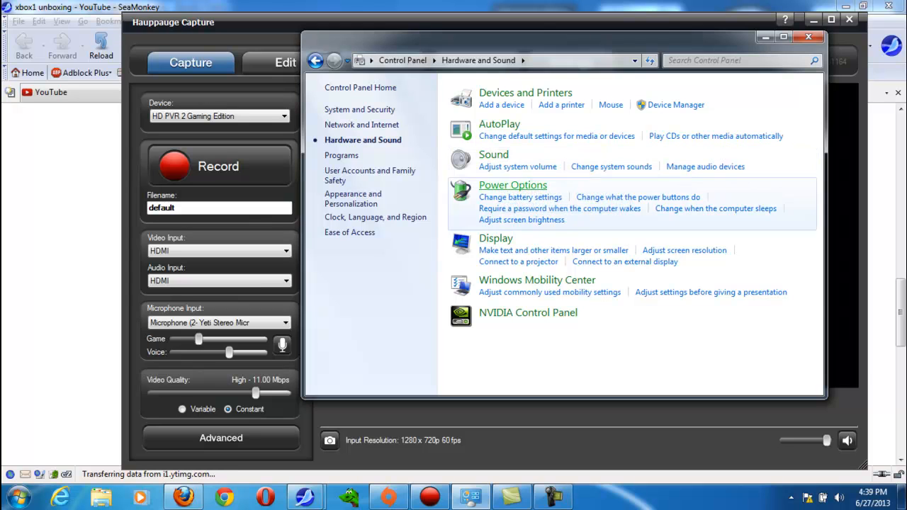
Show the Yeti Stereo Microphone's Levels tab in Sound Recording properties, level at 46.
{"action": "left_click", "coordinate": [493, 155]}
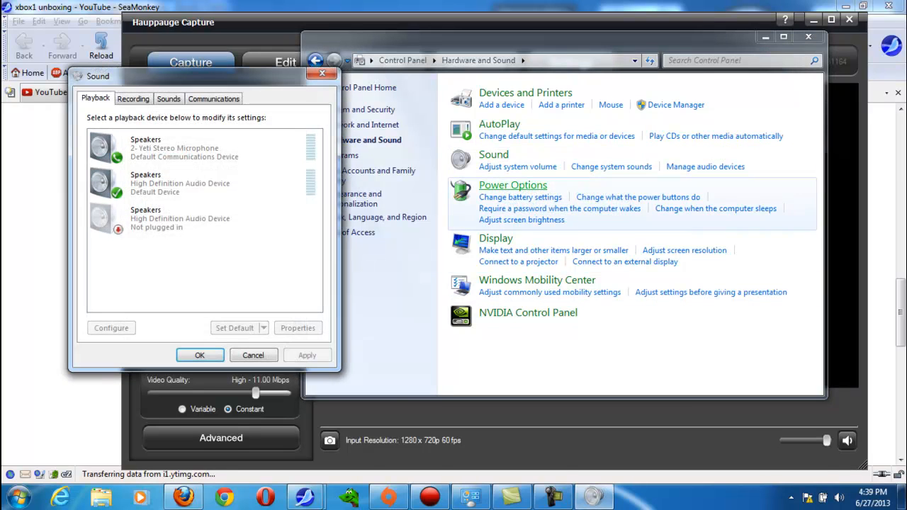
{"action": "left_click", "coordinate": [133, 97]}
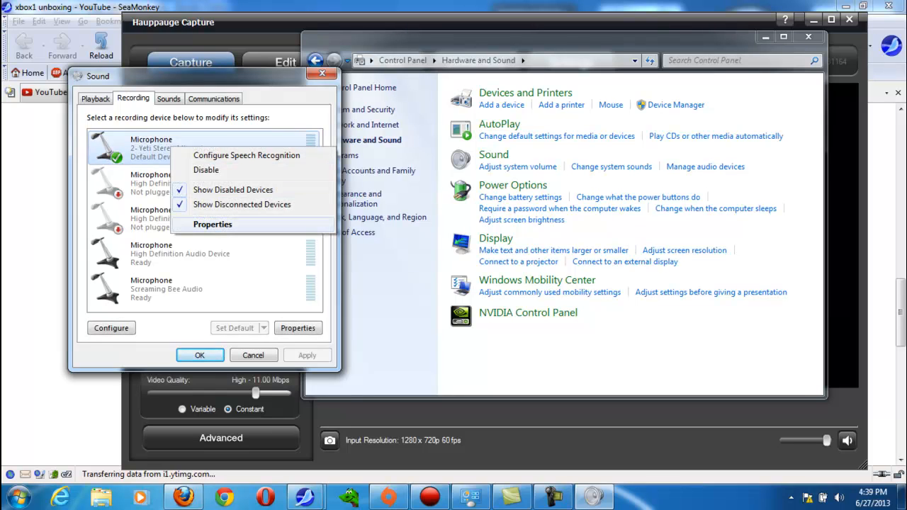
{"action": "left_click", "coordinate": [212, 224]}
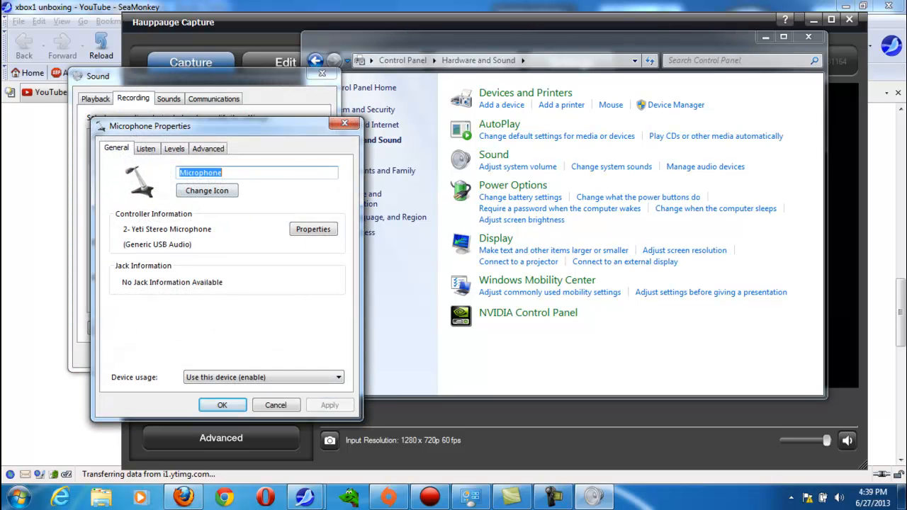
{"action": "left_click", "coordinate": [172, 149]}
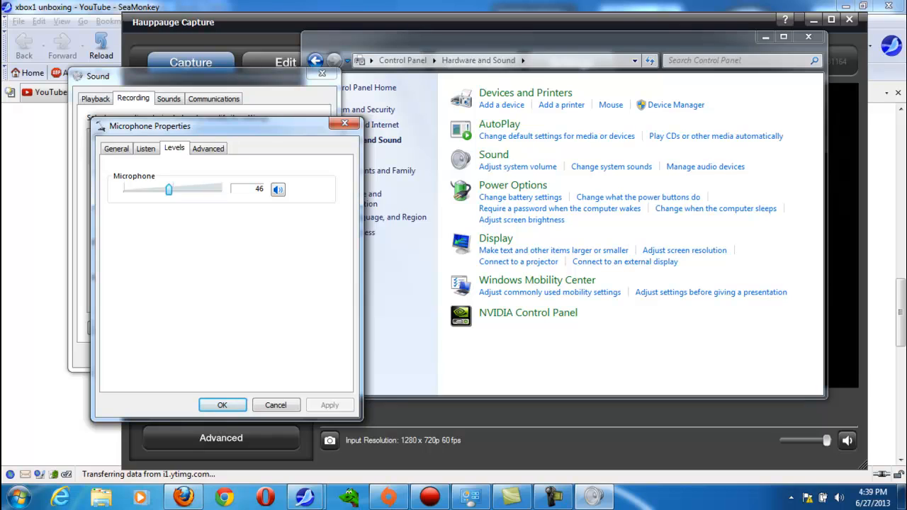